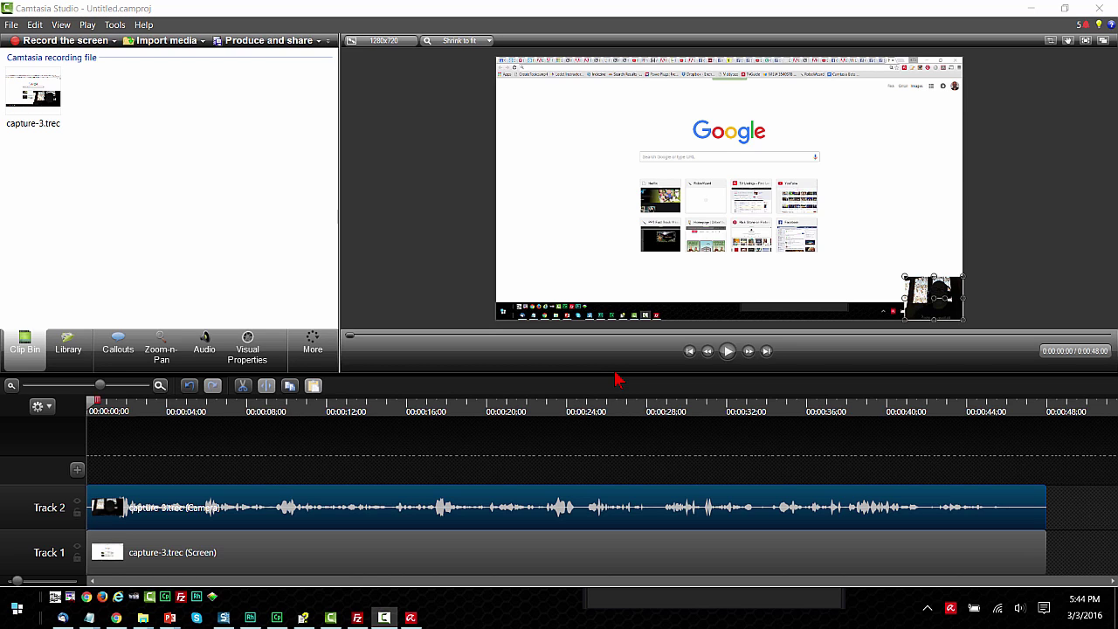
mouse_move(550, 334)
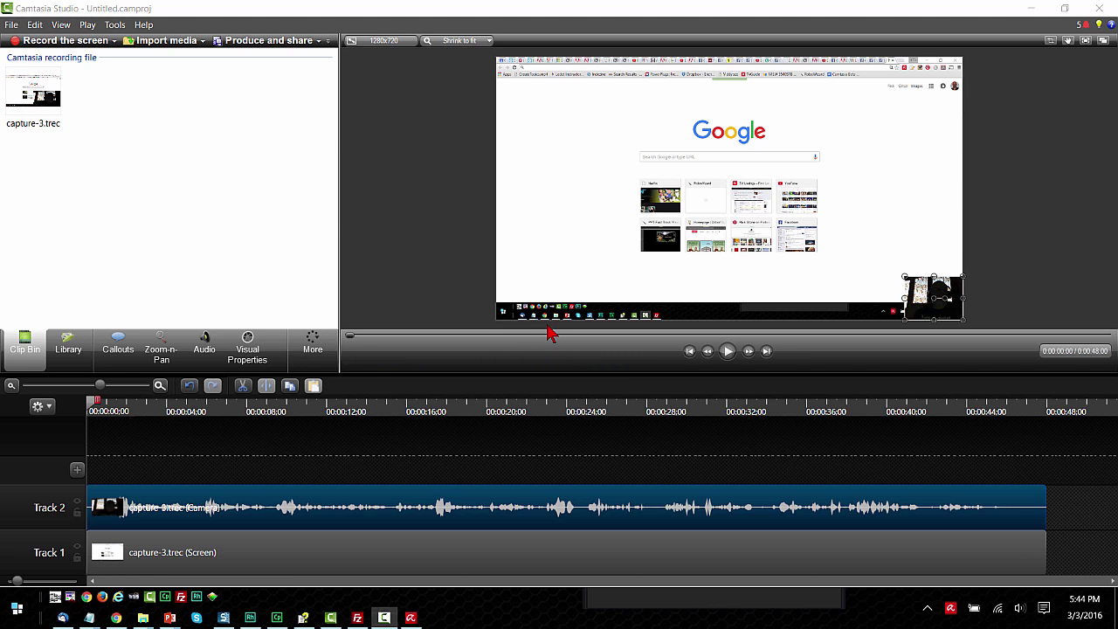
mouse_move(852, 336)
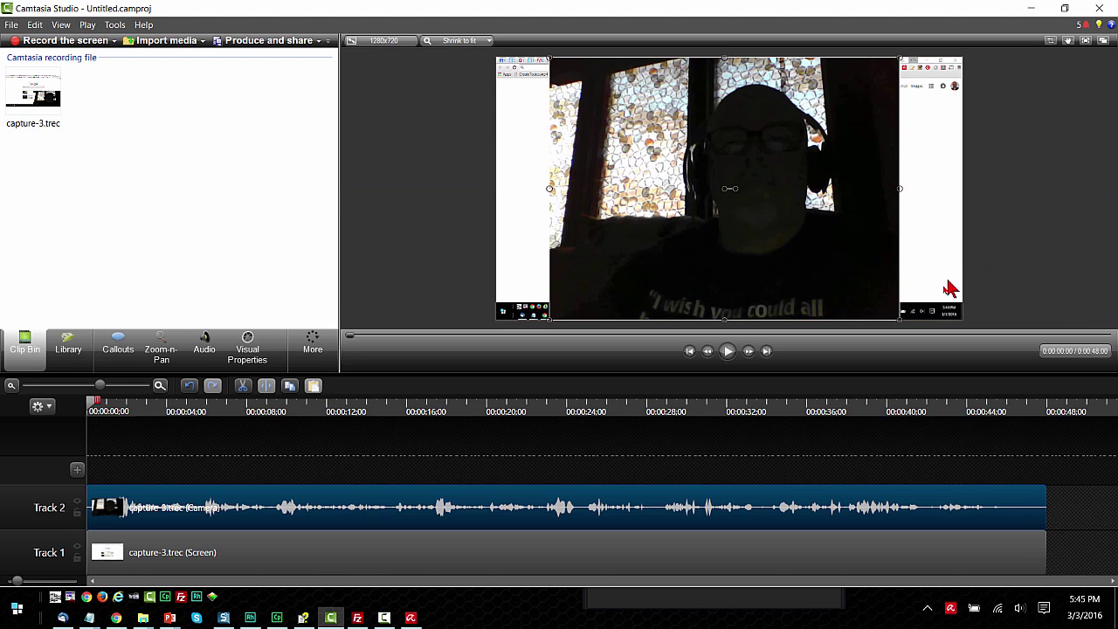
mouse_move(598, 339)
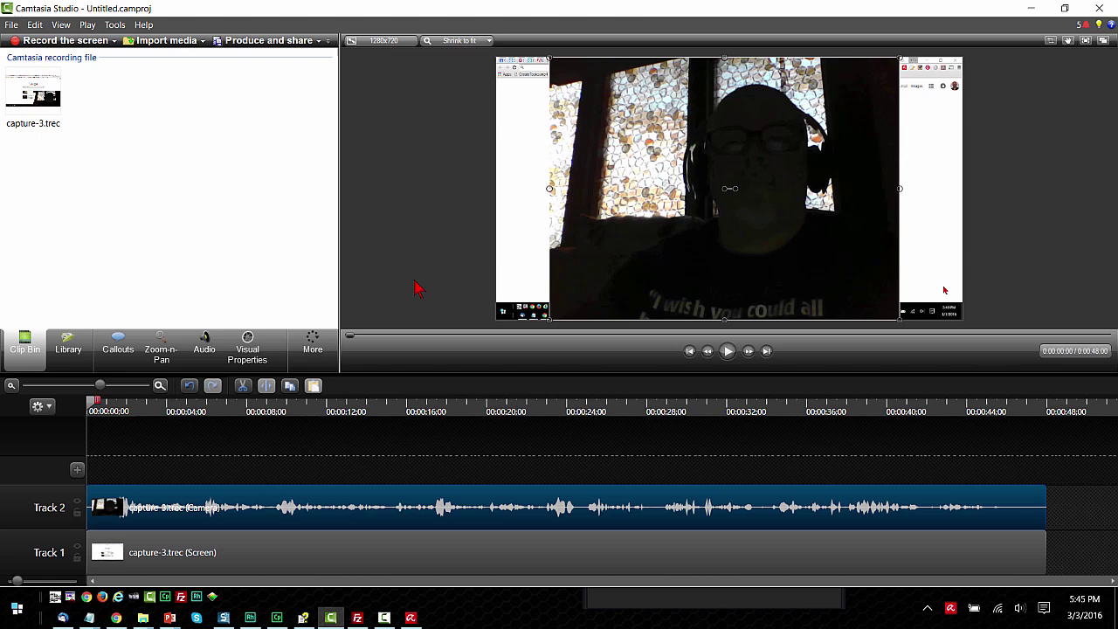
- Add a blue Filled Rounded Rectangle callout stretched to cover the whole canvas
click(117, 341)
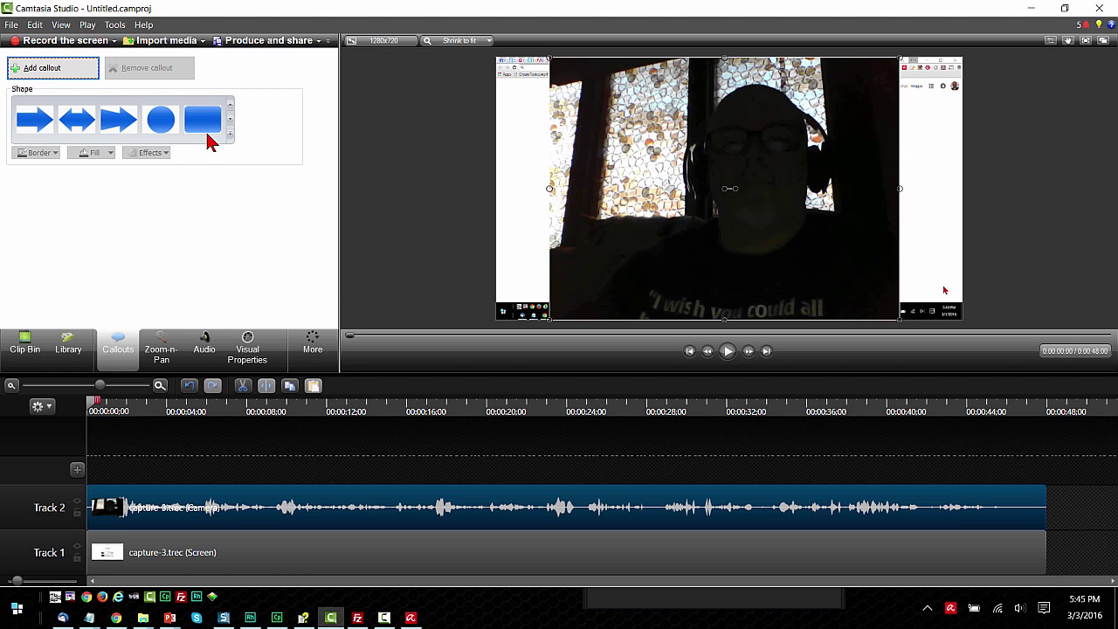
click(203, 119)
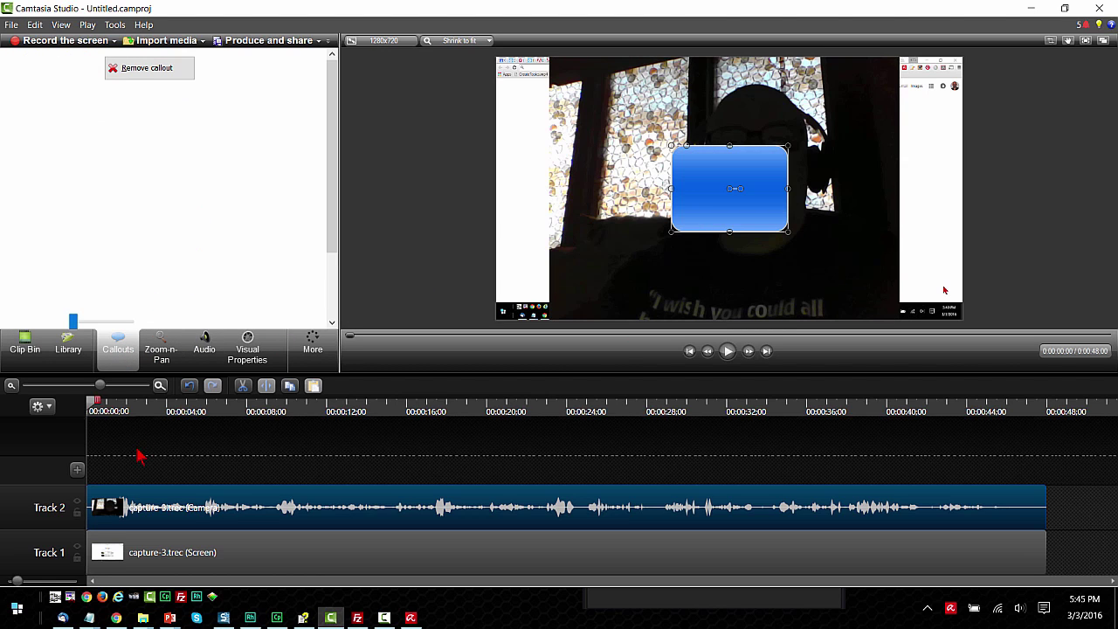
drag(730, 189, 559, 96)
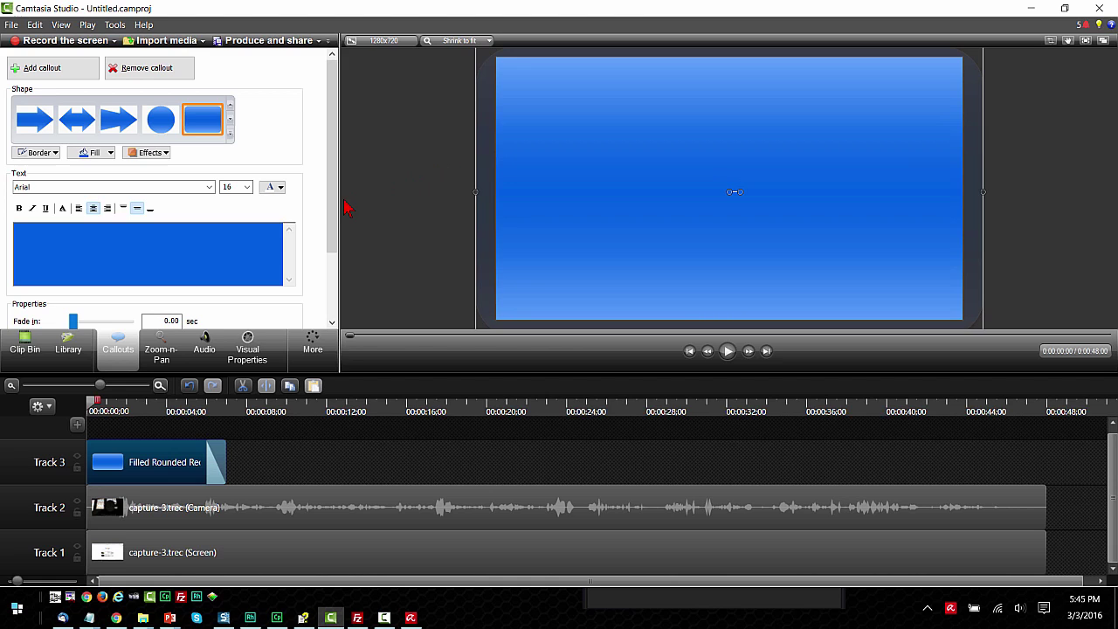
mouse_move(265, 482)
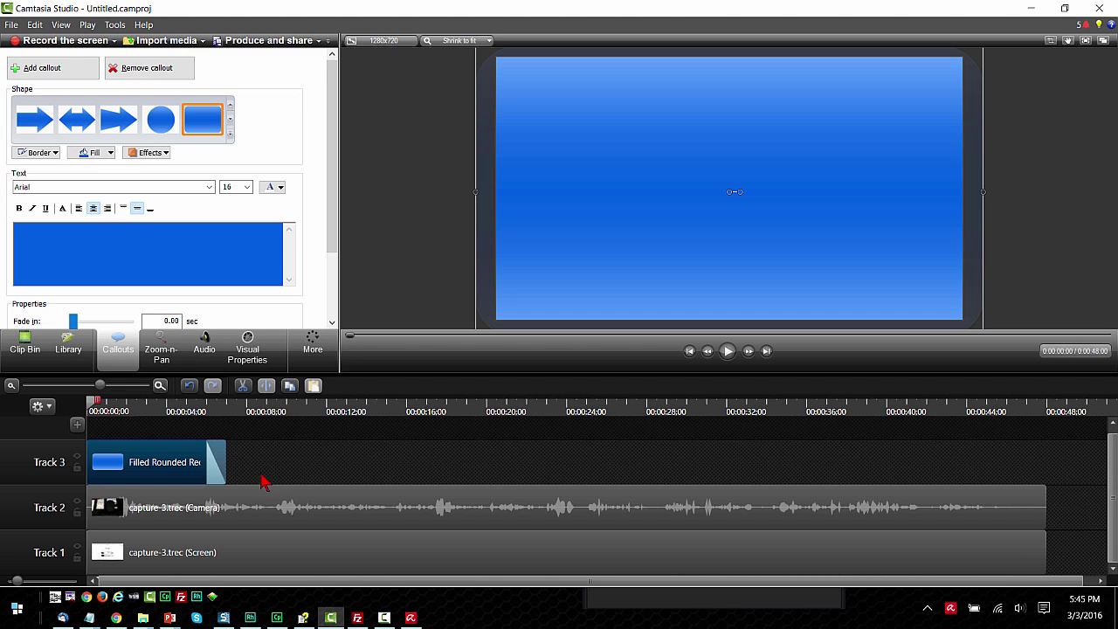
mouse_move(175, 507)
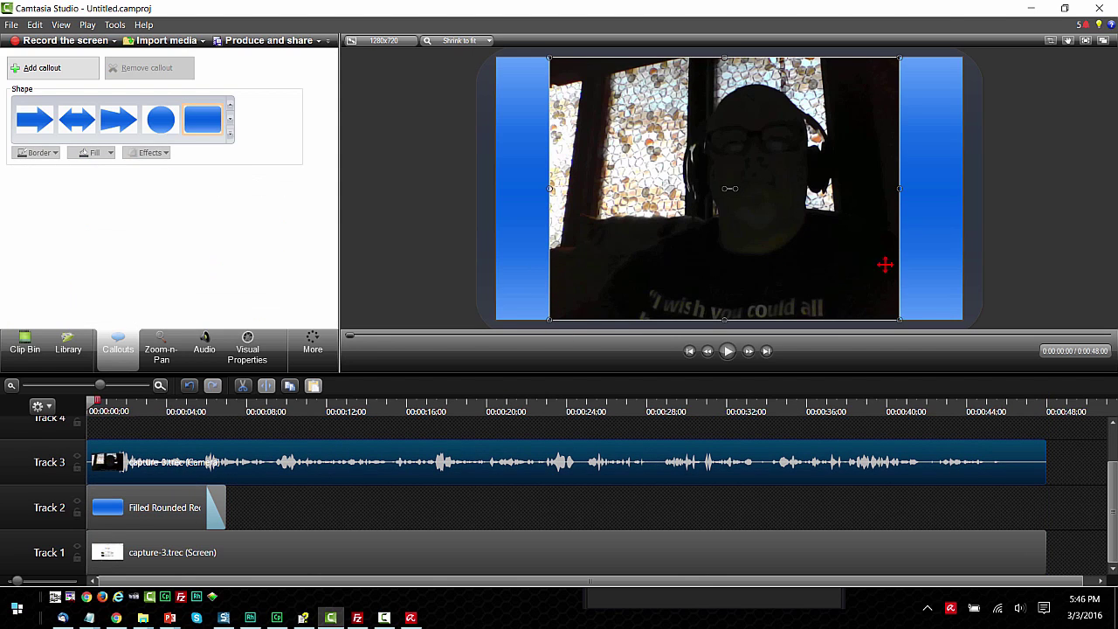
mouse_move(705, 272)
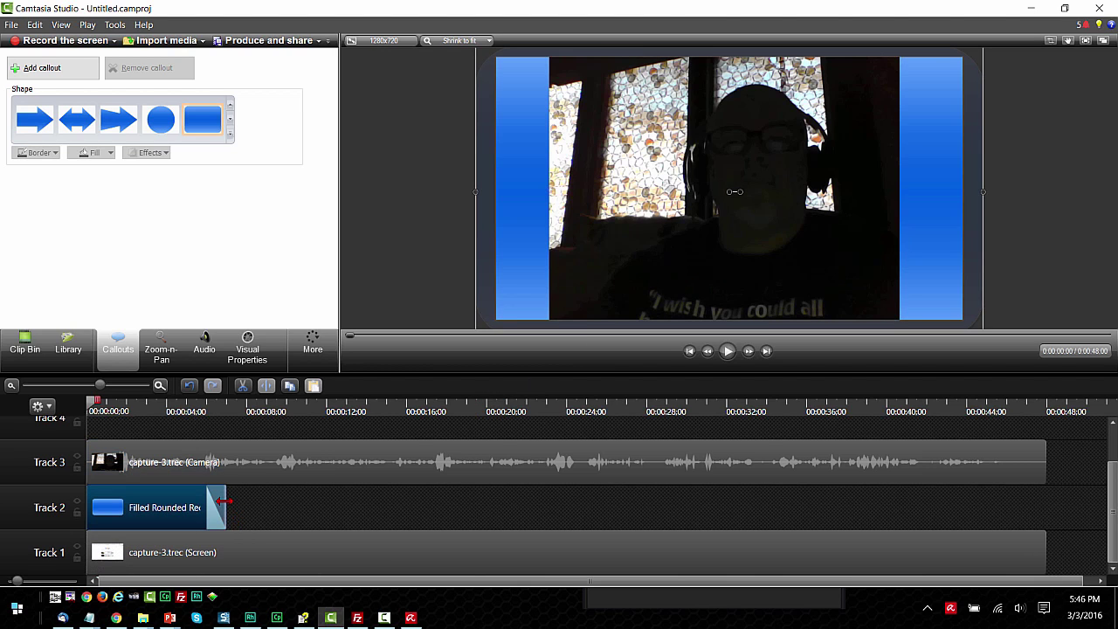
- Select the callout clip in the timeline and park the playhead near six seconds
click(157, 506)
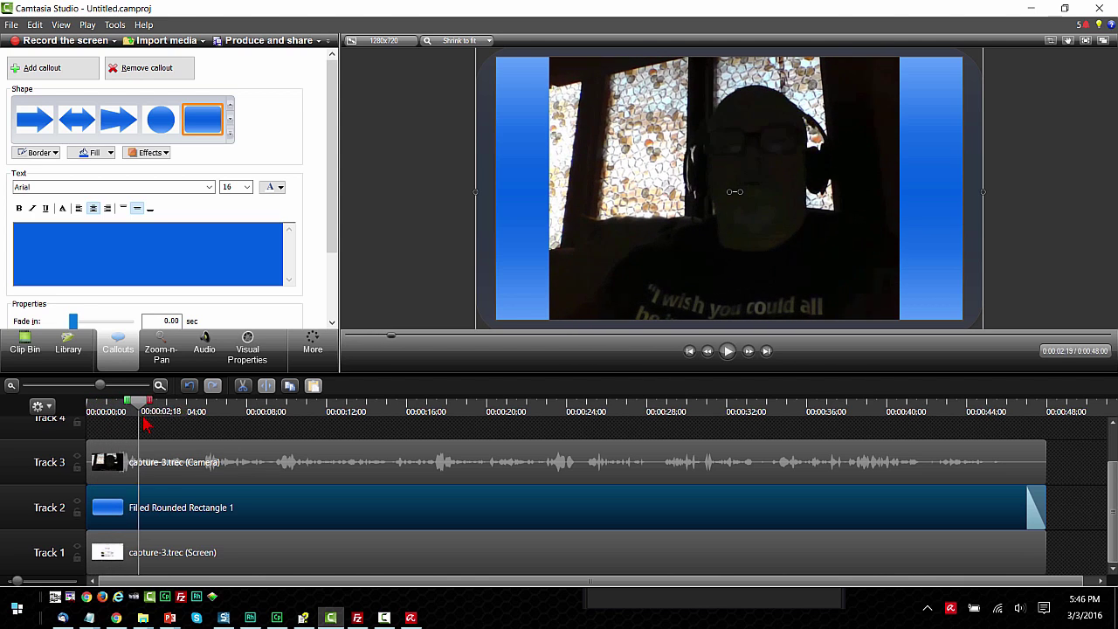
drag(147, 402, 206, 402)
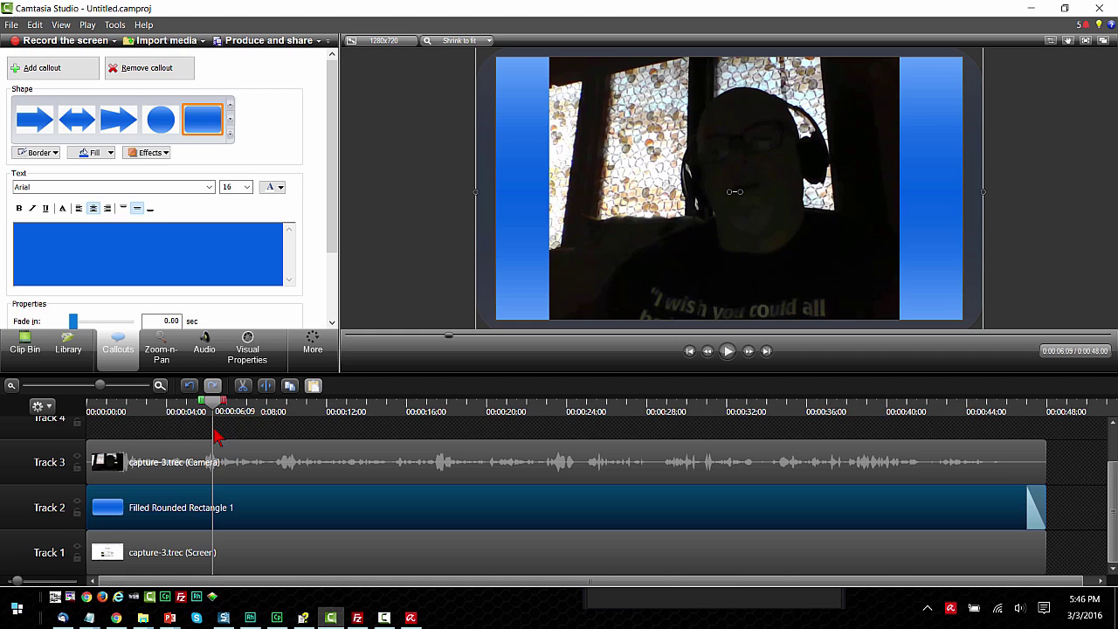
mouse_move(236, 461)
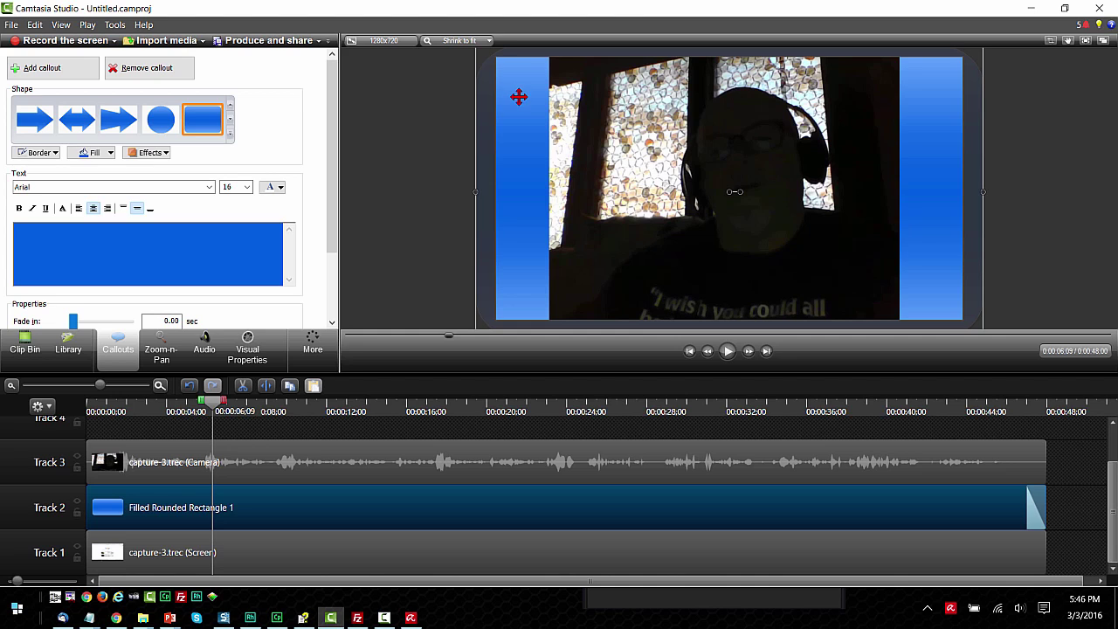
mouse_move(531, 297)
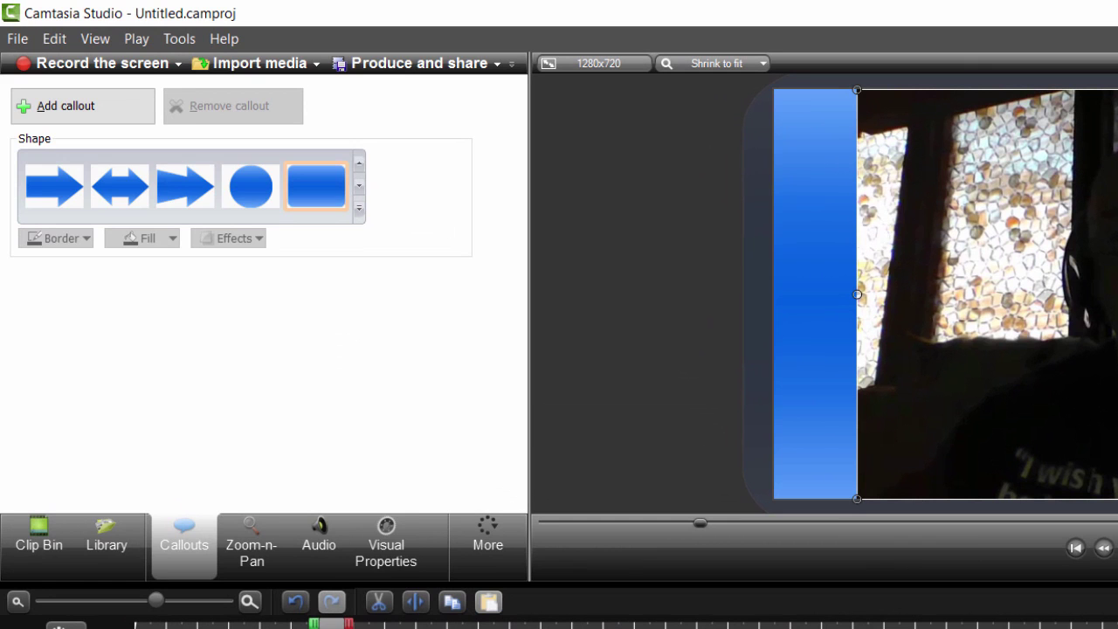
- Add an animation on the webcam clip that shrinks it into the top-left corner
click(384, 542)
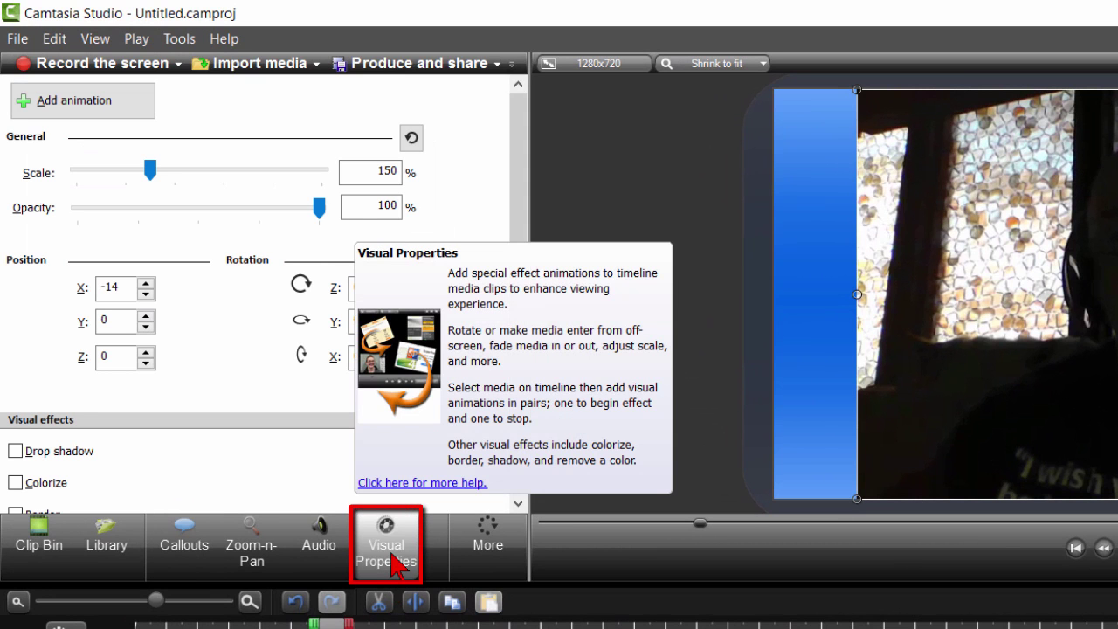
mouse_move(234, 340)
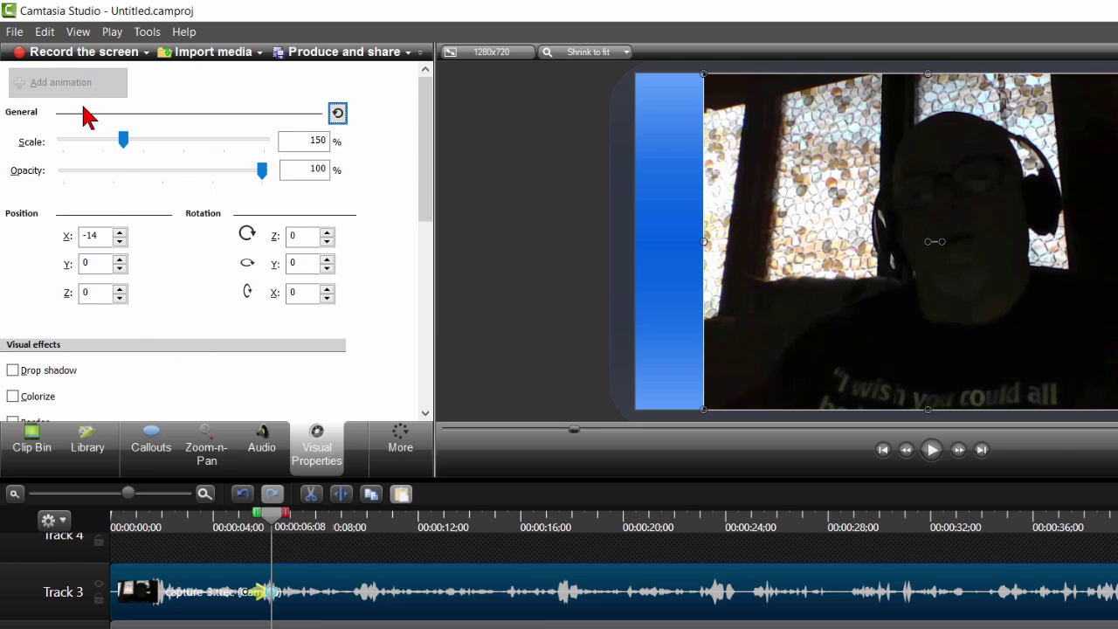
click(258, 590)
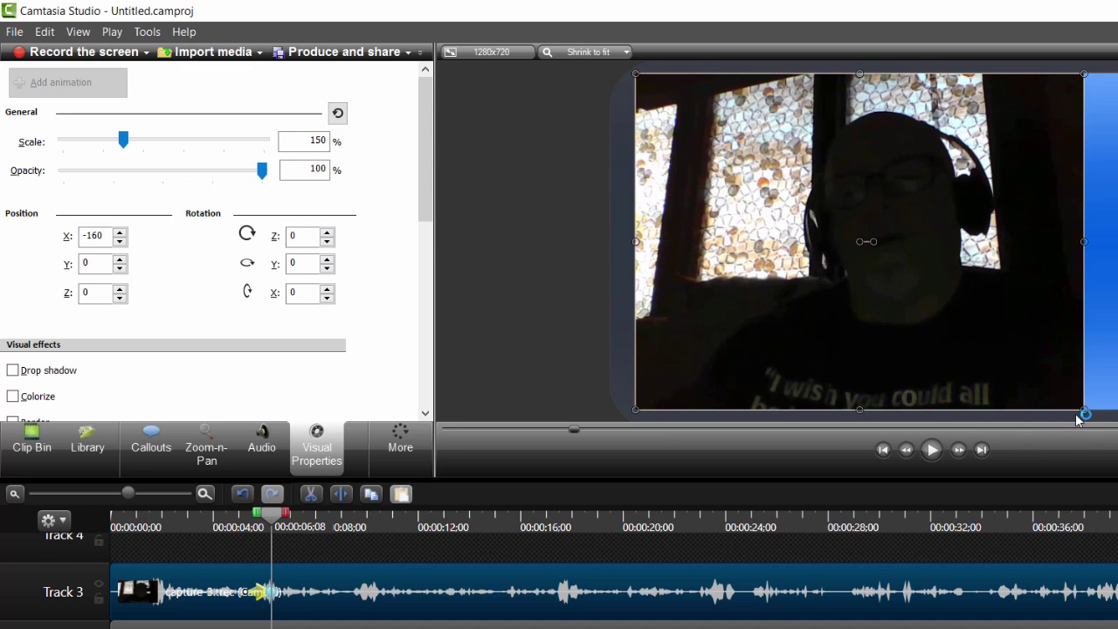
drag(1082, 413, 899, 270)
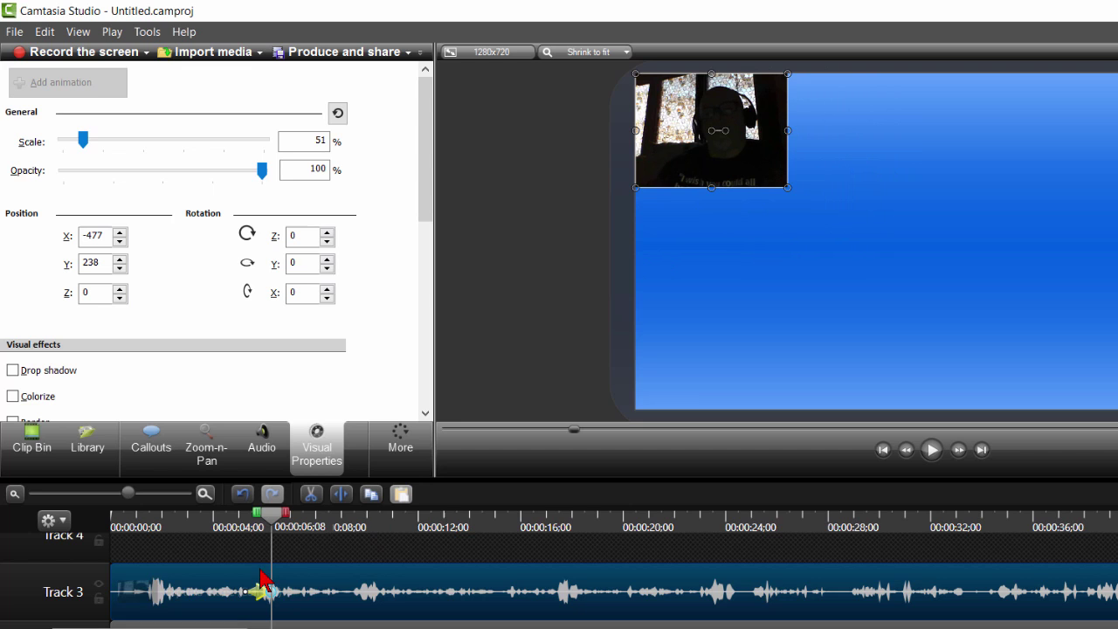
mouse_move(209, 561)
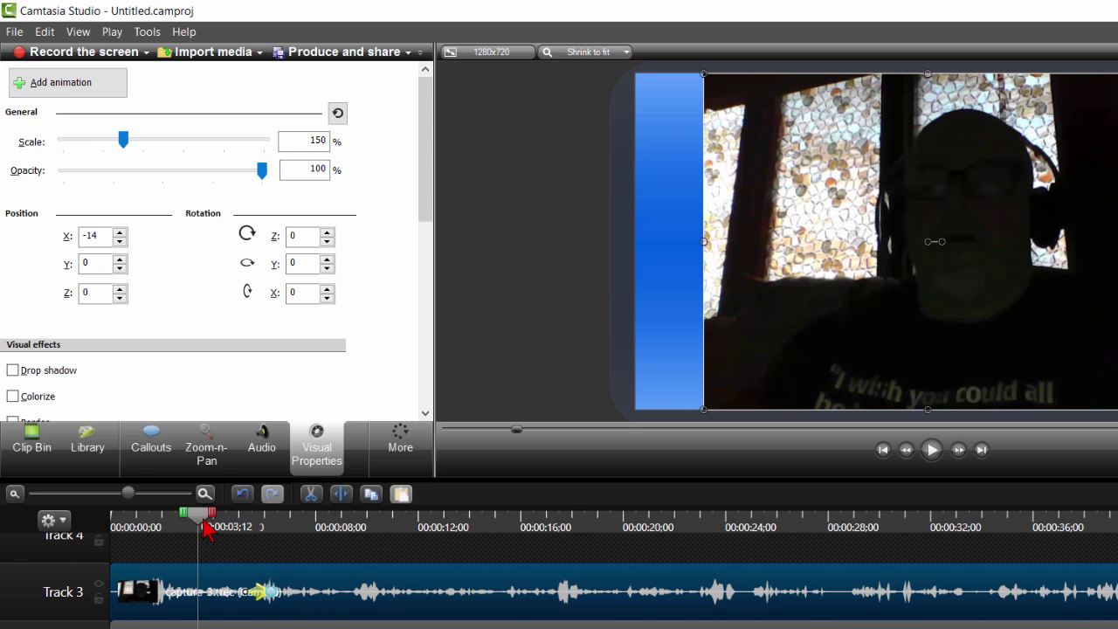
- Zoom the timeline around the animation and scrub through it to preview the shrink
drag(129, 493, 133, 493)
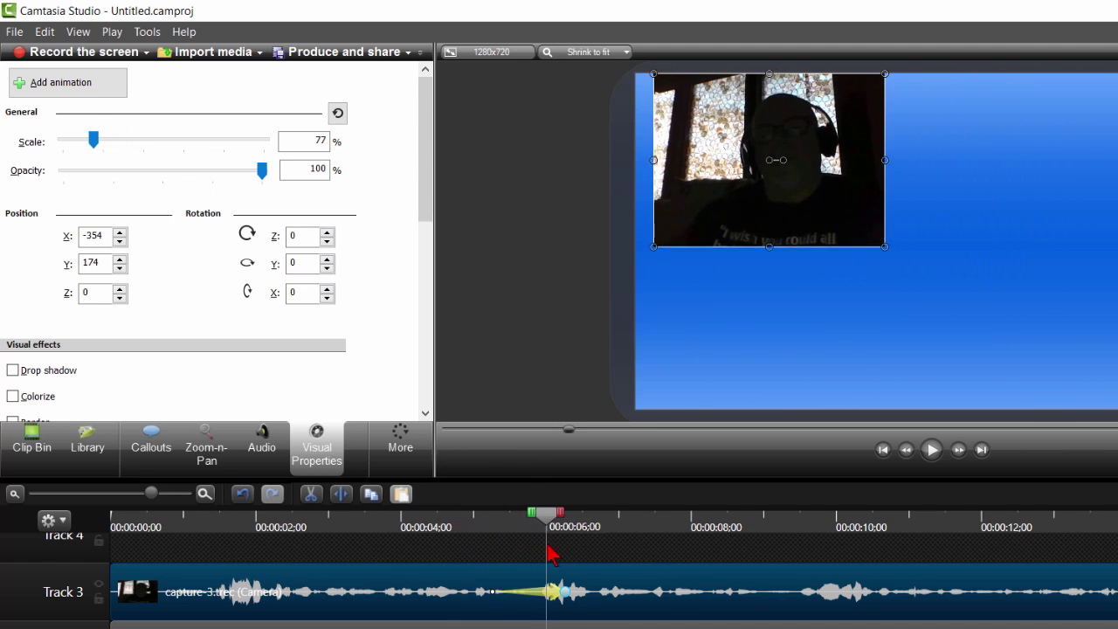
drag(94, 140, 83, 140)
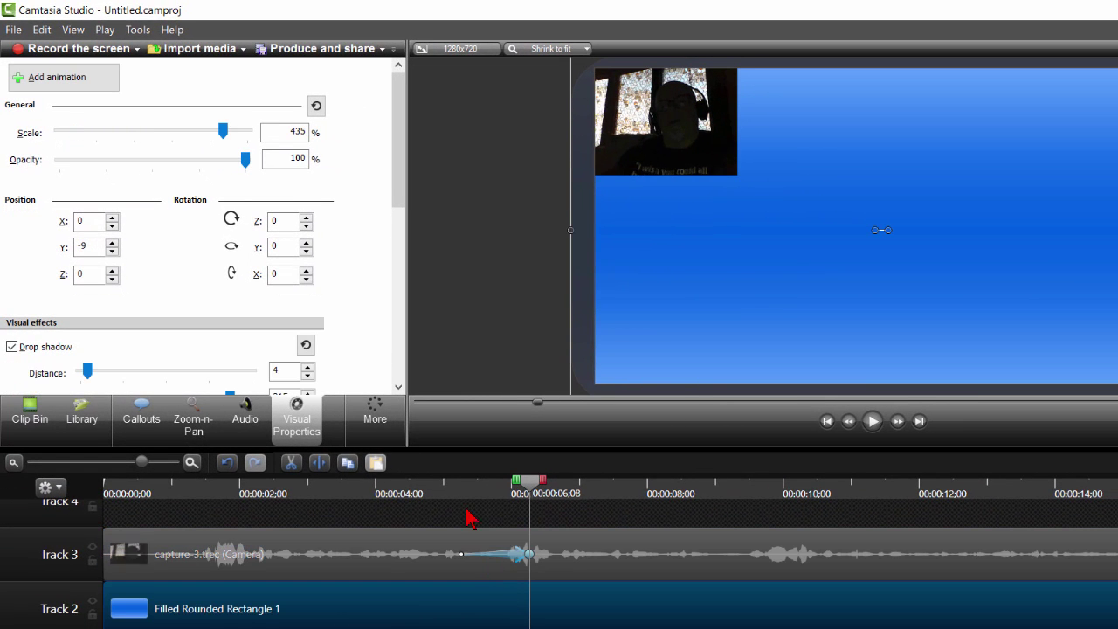
mouse_move(297, 419)
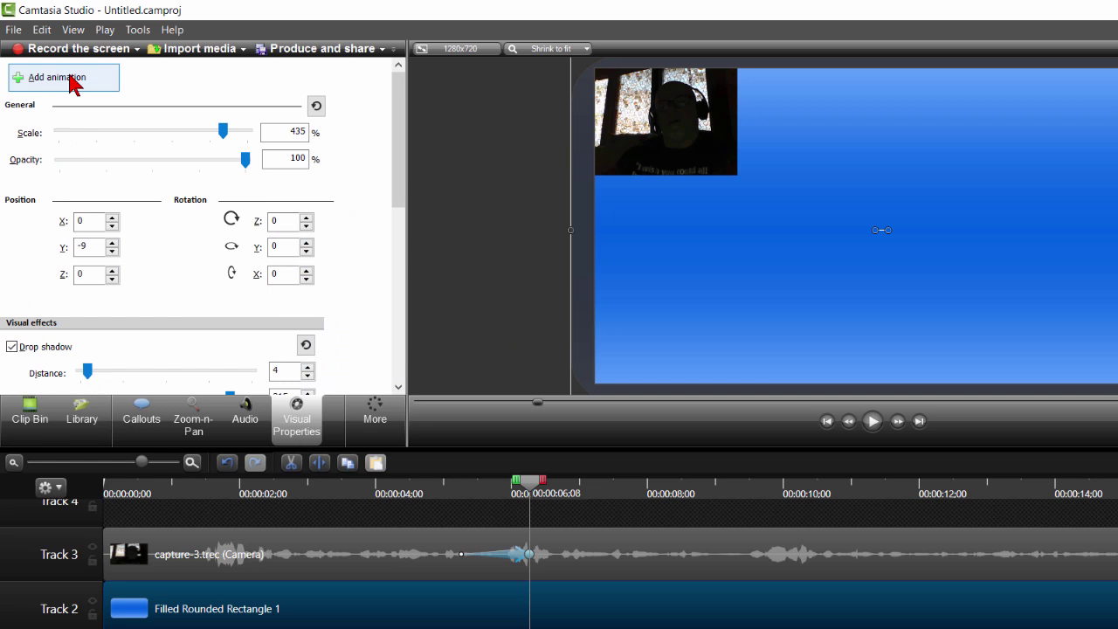
- Add an animation on the blue background clip taking its Opacity down to 0
click(62, 77)
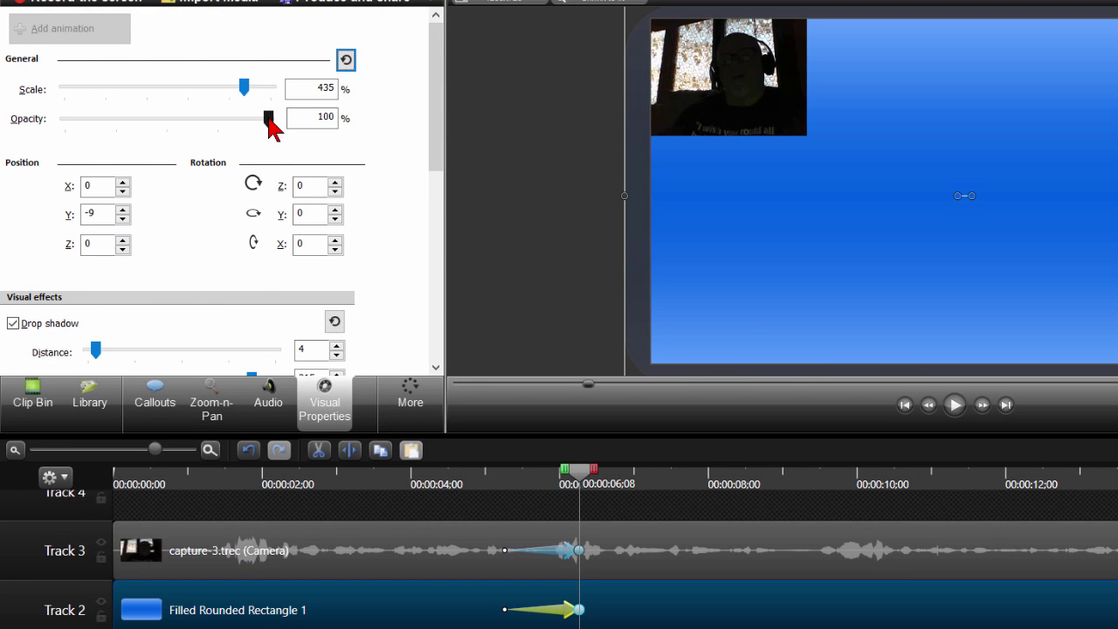
drag(269, 119, 103, 118)
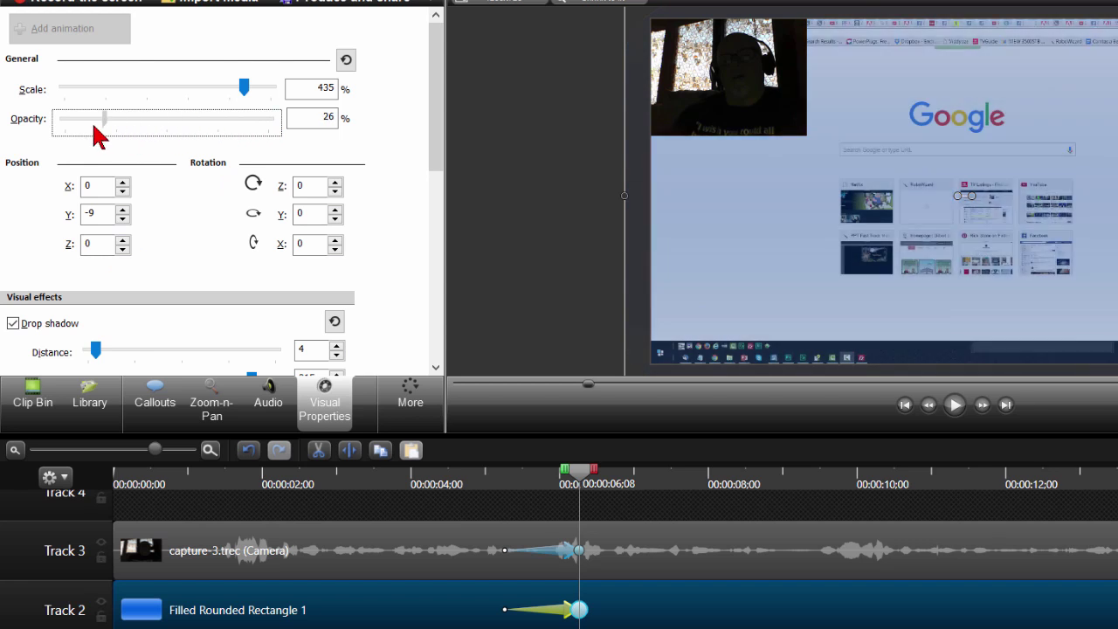
drag(104, 119, 66, 118)
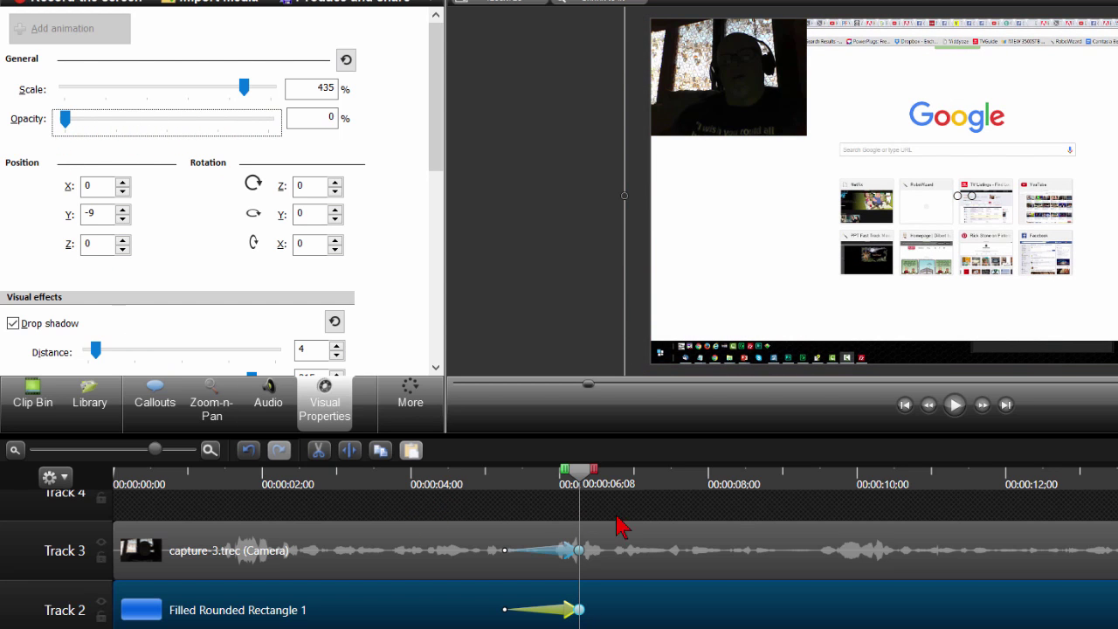
mouse_move(463, 527)
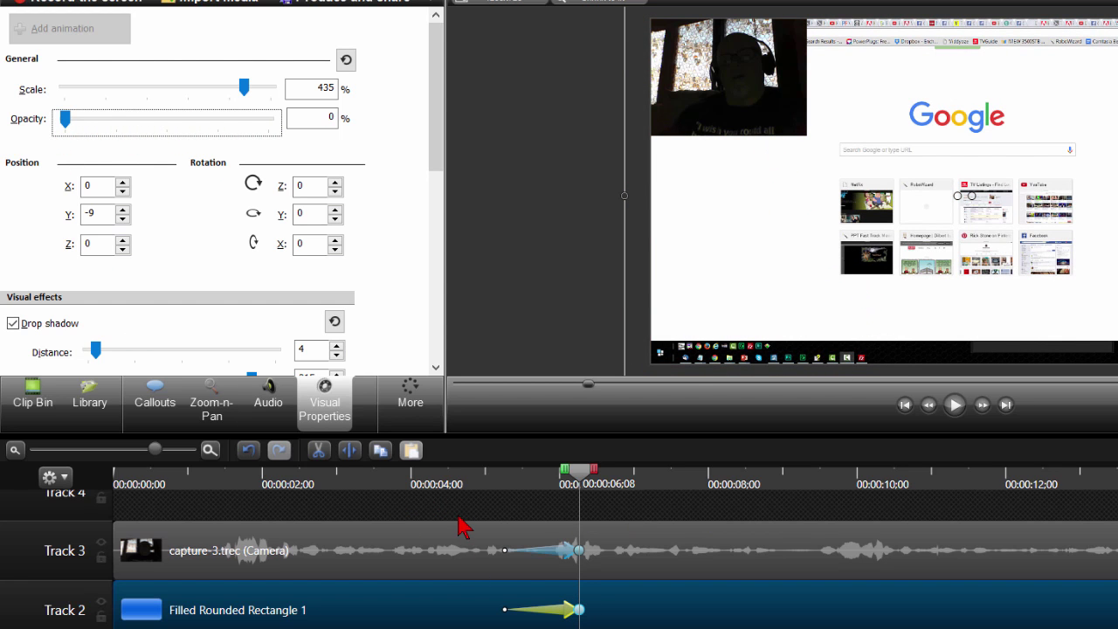
mouse_move(458, 480)
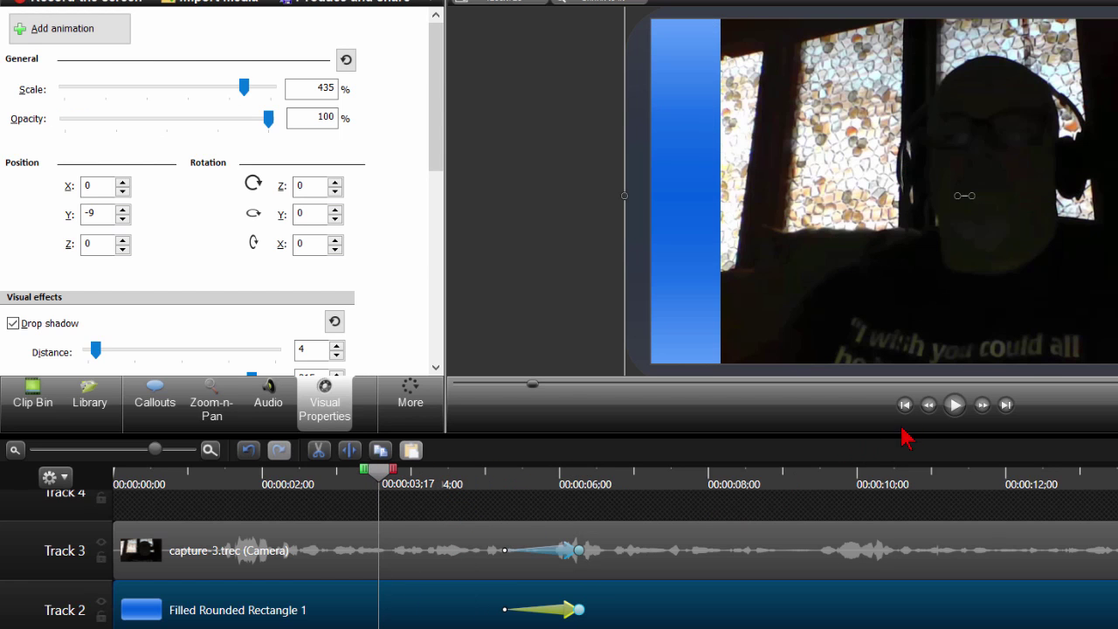
- Play and pause the preview to check the fade-out reveals the screen recording
click(953, 405)
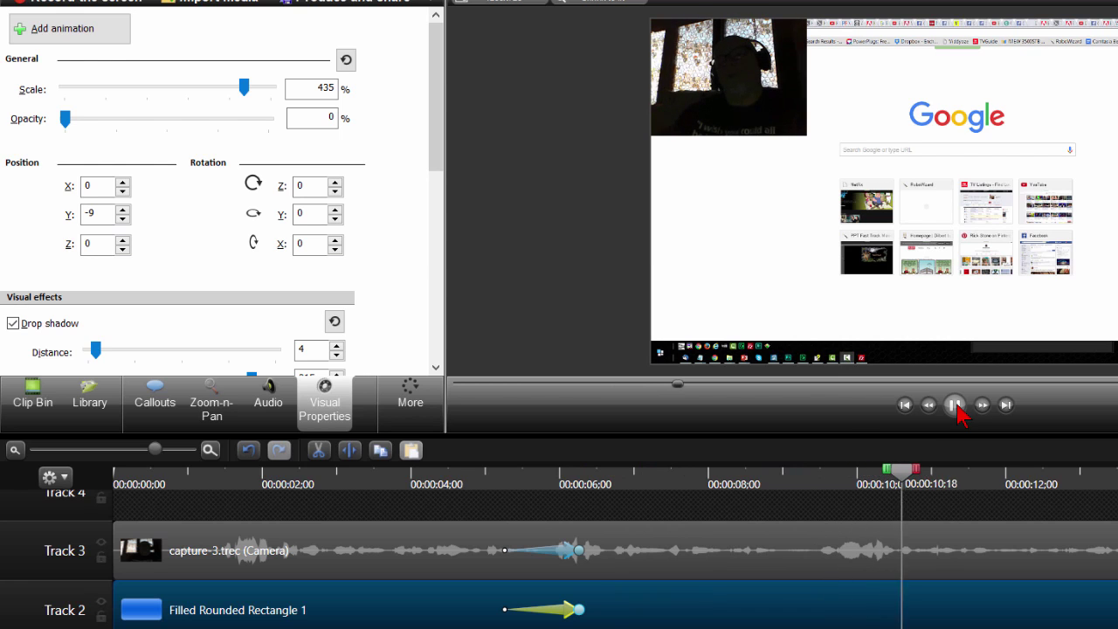
click(953, 405)
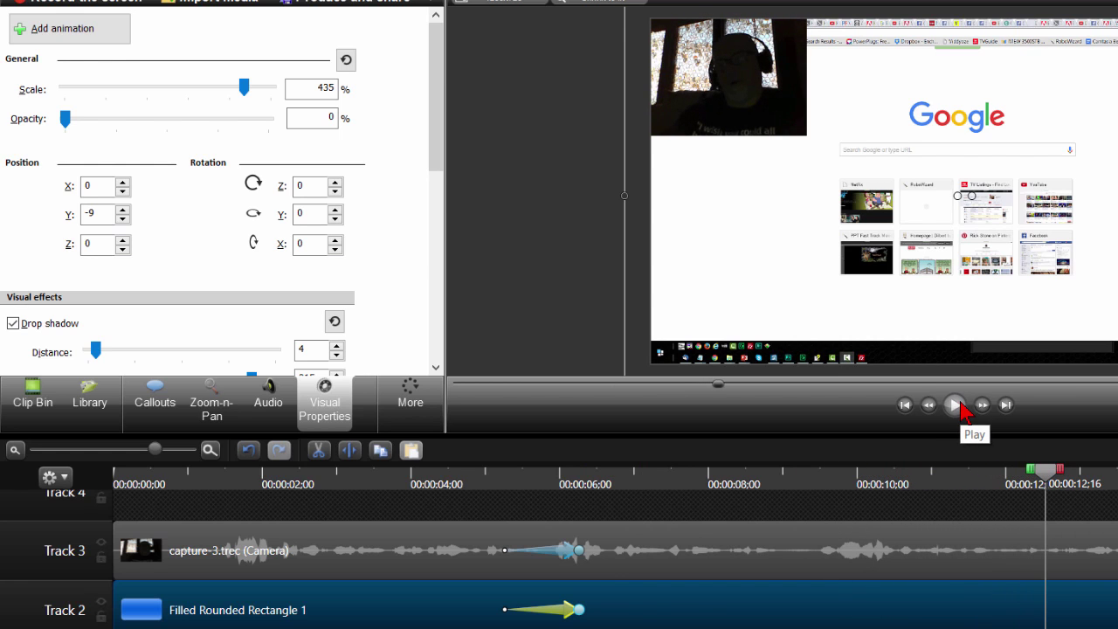
click(954, 405)
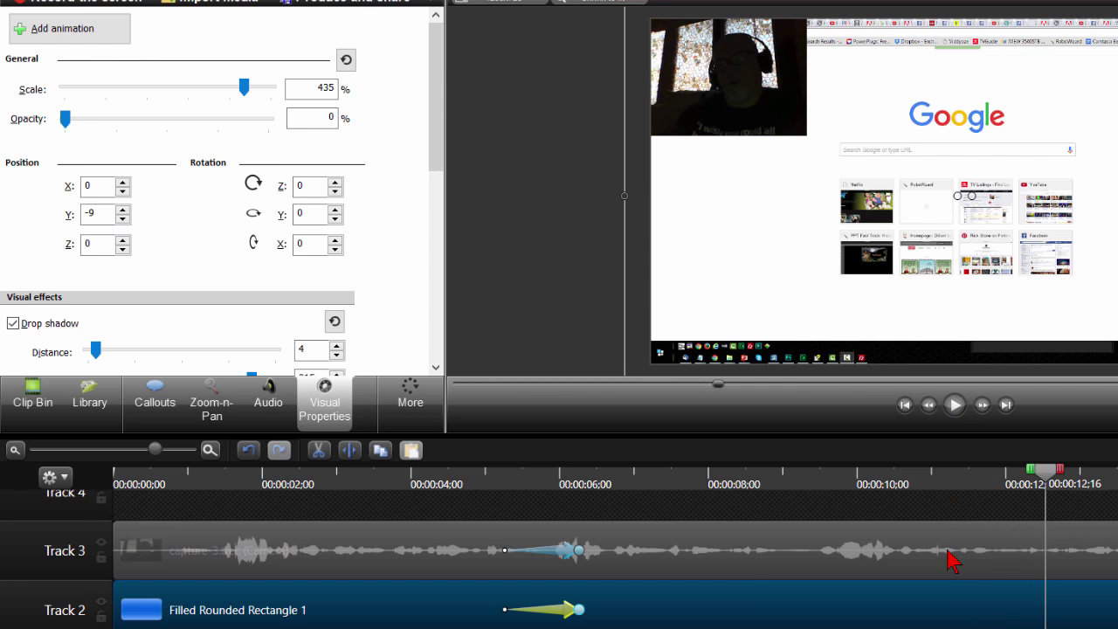
mouse_move(1083, 550)
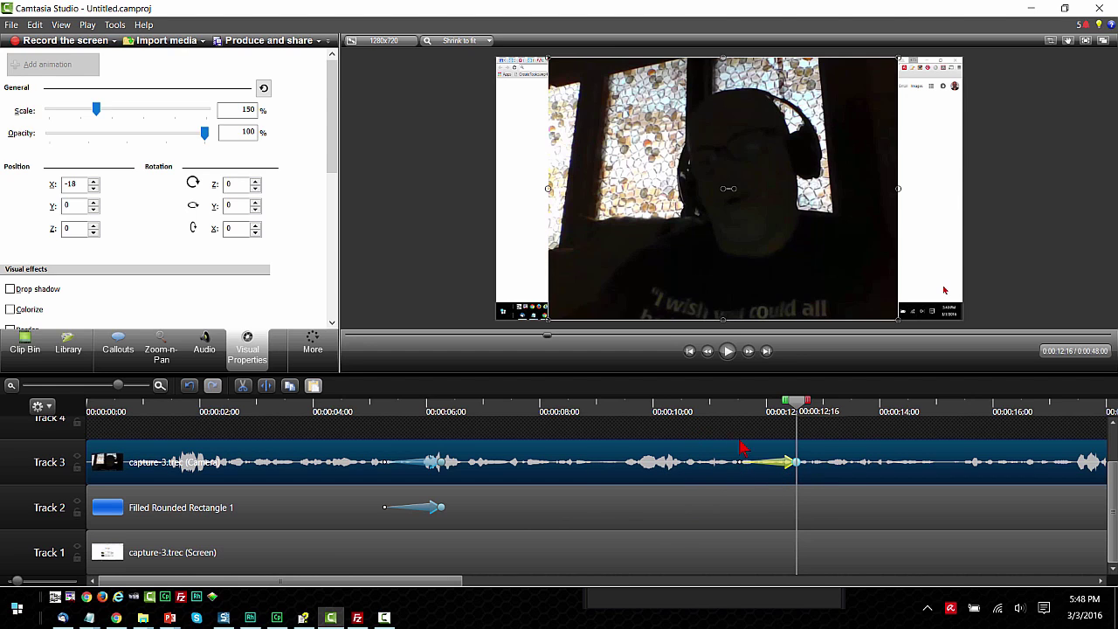
mouse_move(236, 510)
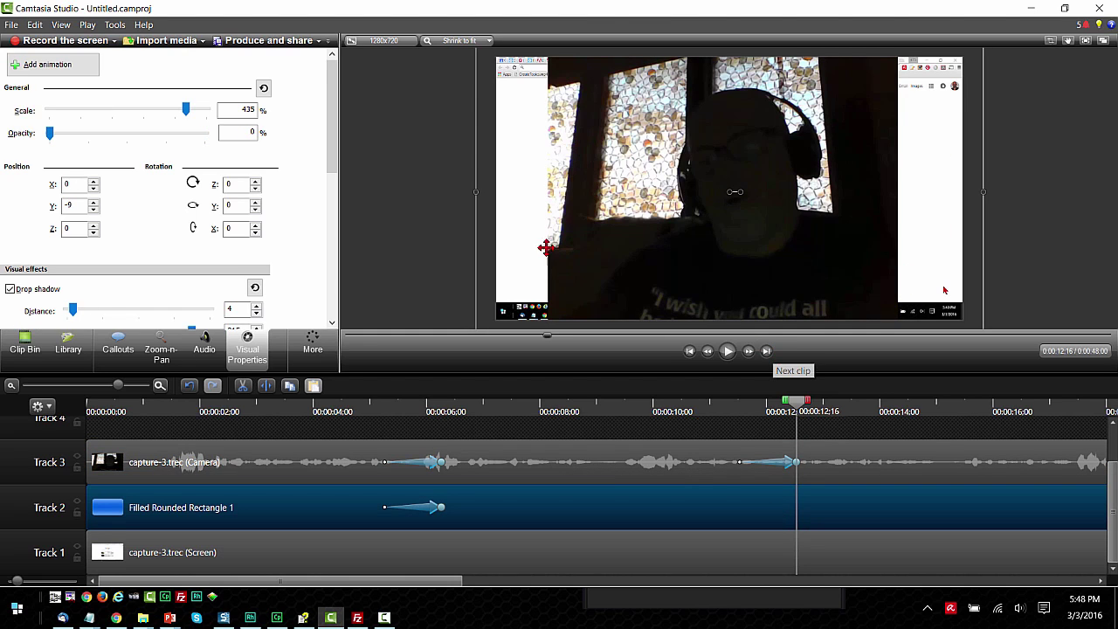
mouse_move(508, 230)
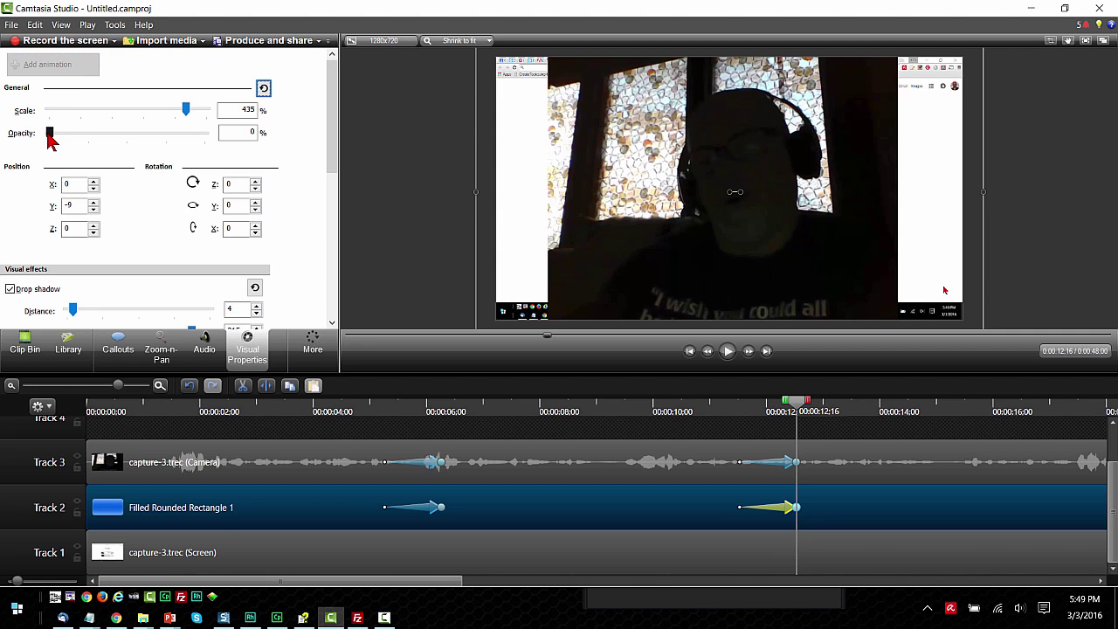
- Animate the blue background's Opacity back up to 100 near the 12-second mark
drag(49, 133, 185, 133)
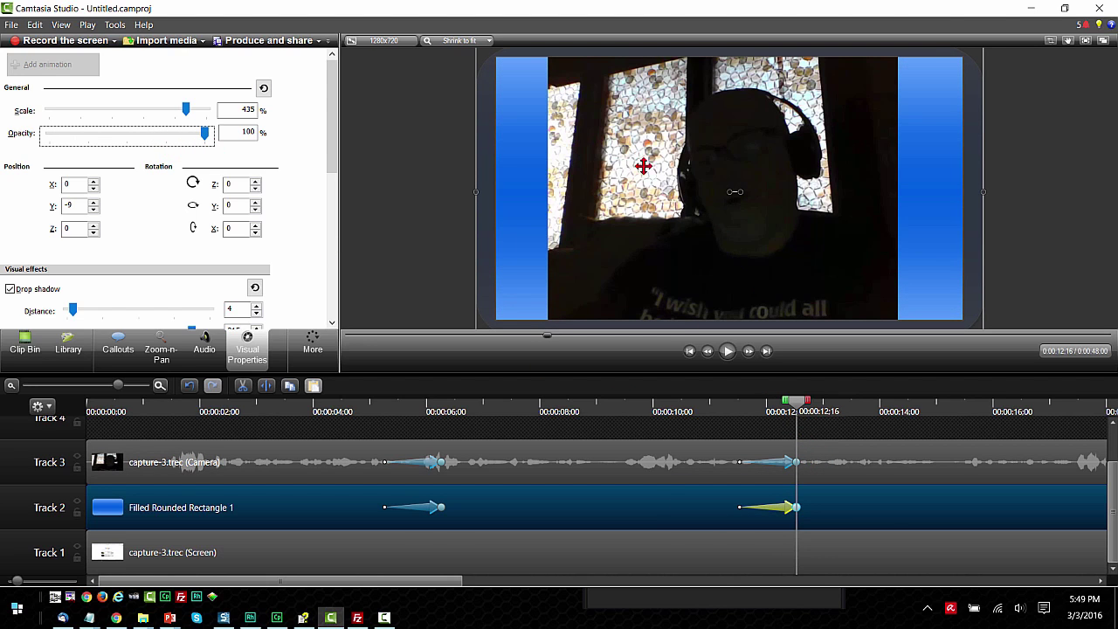
mouse_move(673, 563)
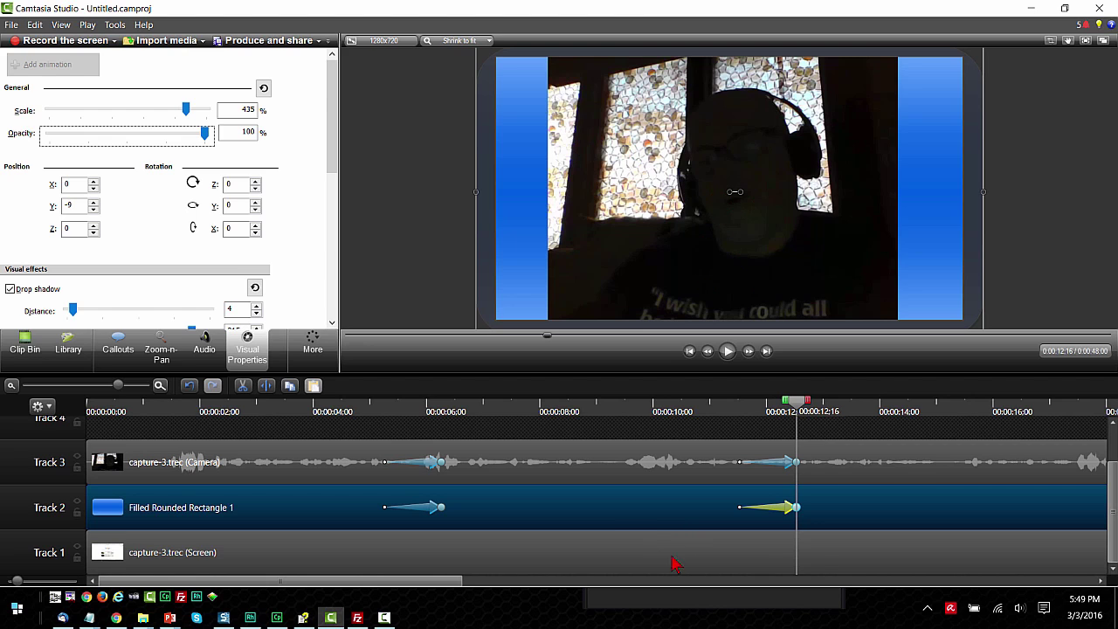
mouse_move(316, 417)
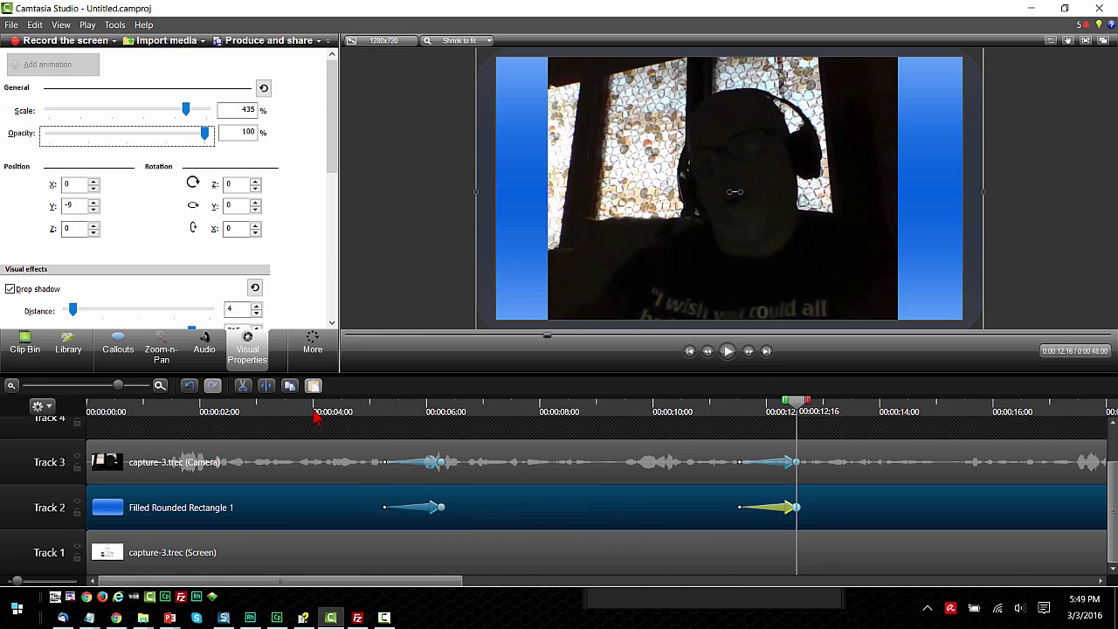
click(727, 349)
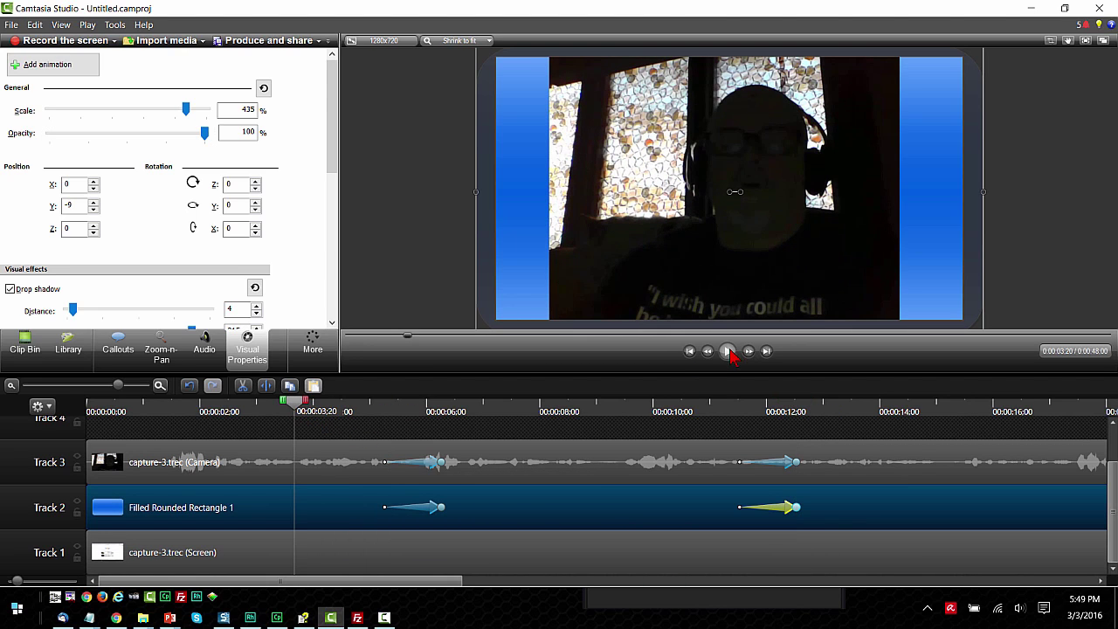
click(726, 350)
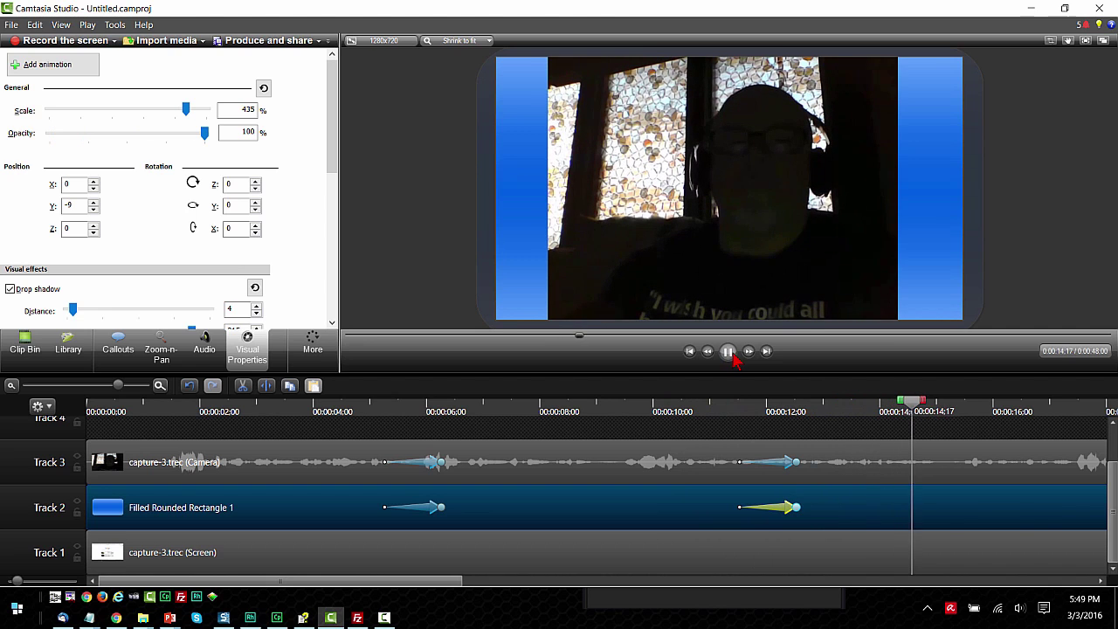
click(726, 351)
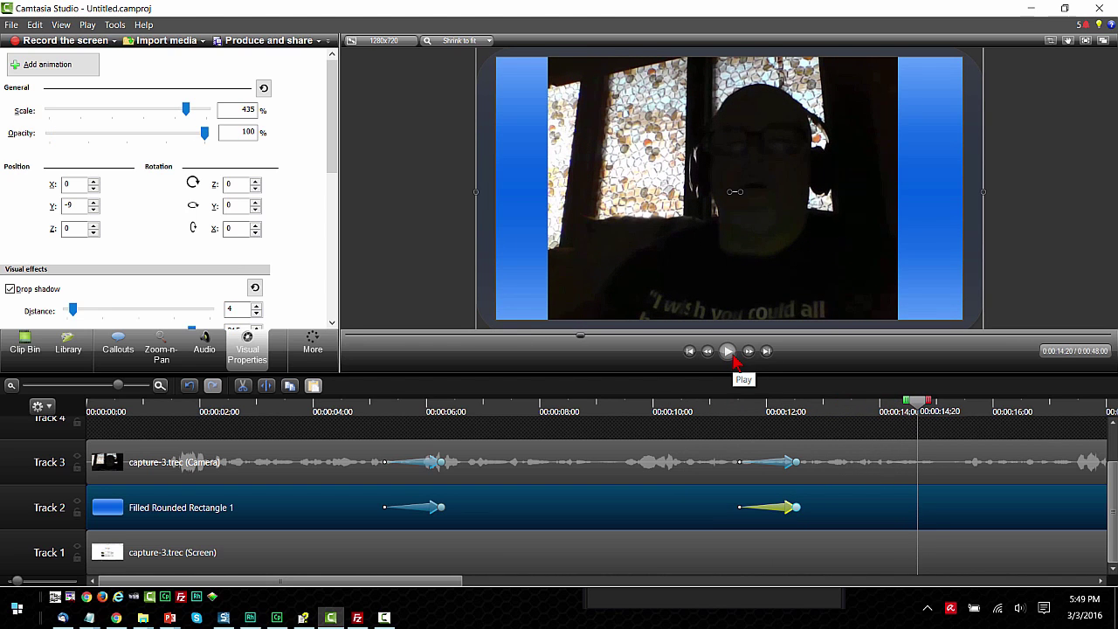
mouse_move(706, 461)
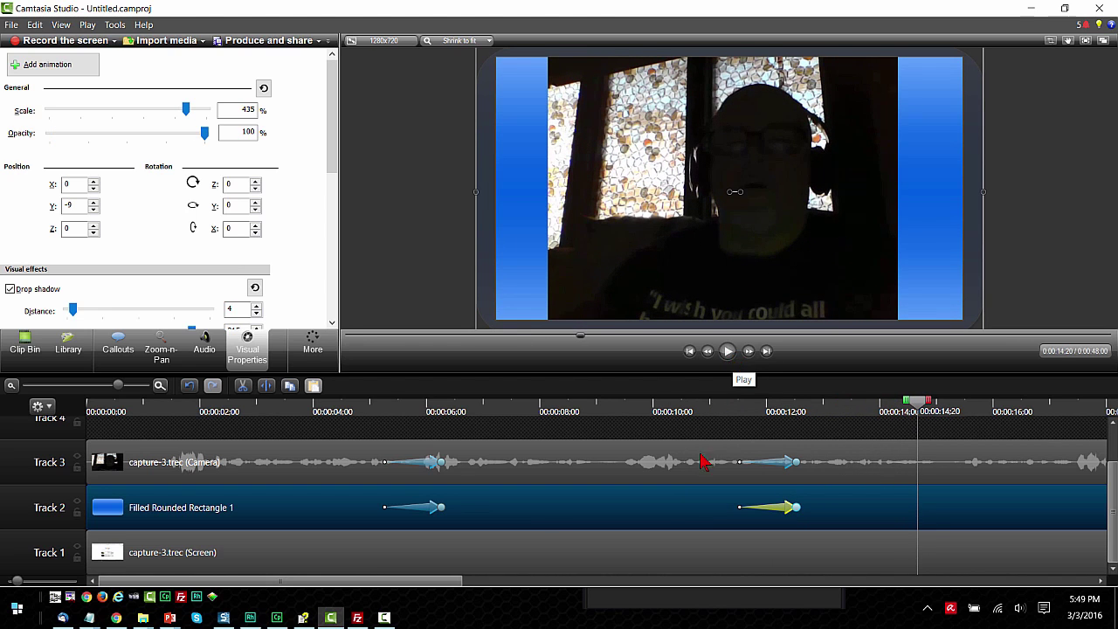